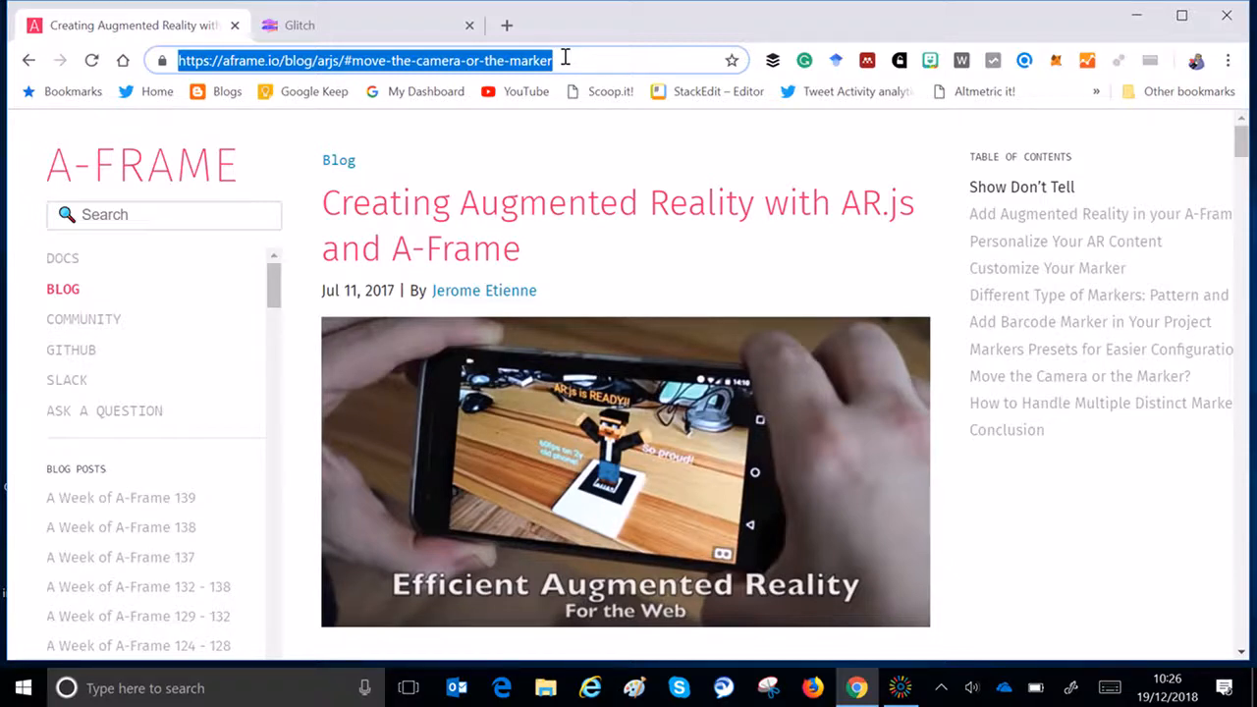
Step: Scroll the AR.js blog post down to the 10-line Hiro marker HTML example
scroll(down, 3)
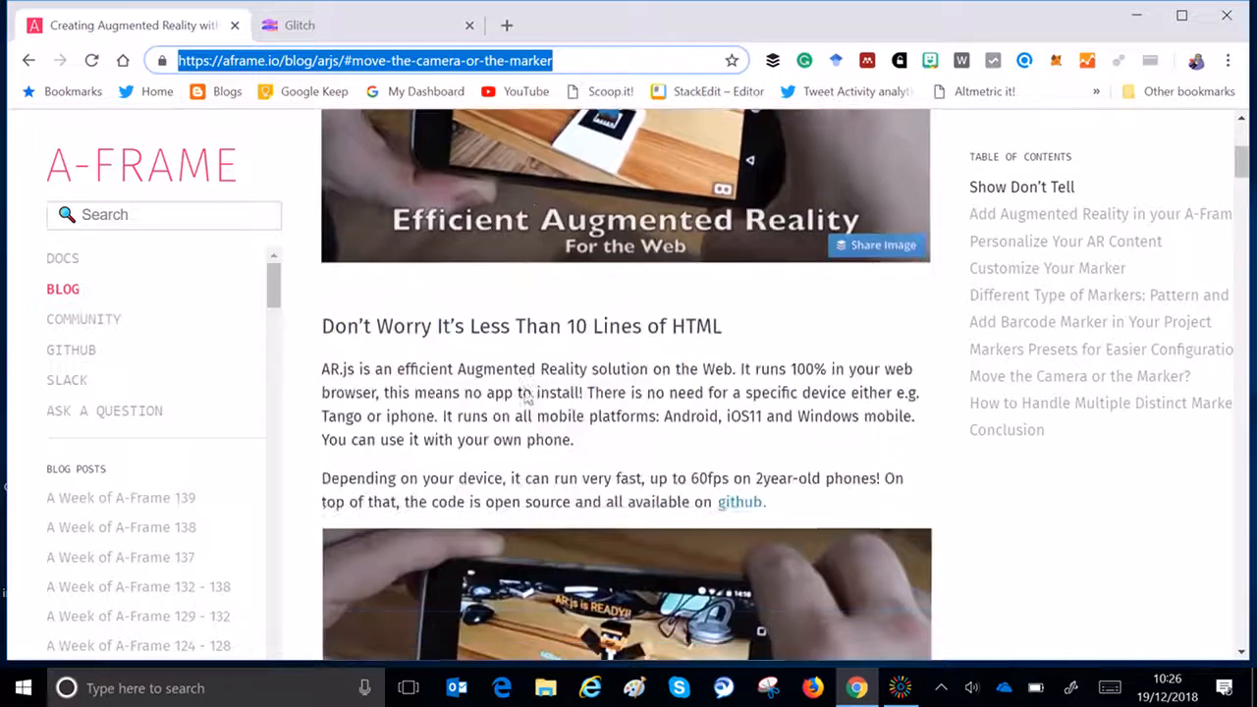
scroll(down, 3)
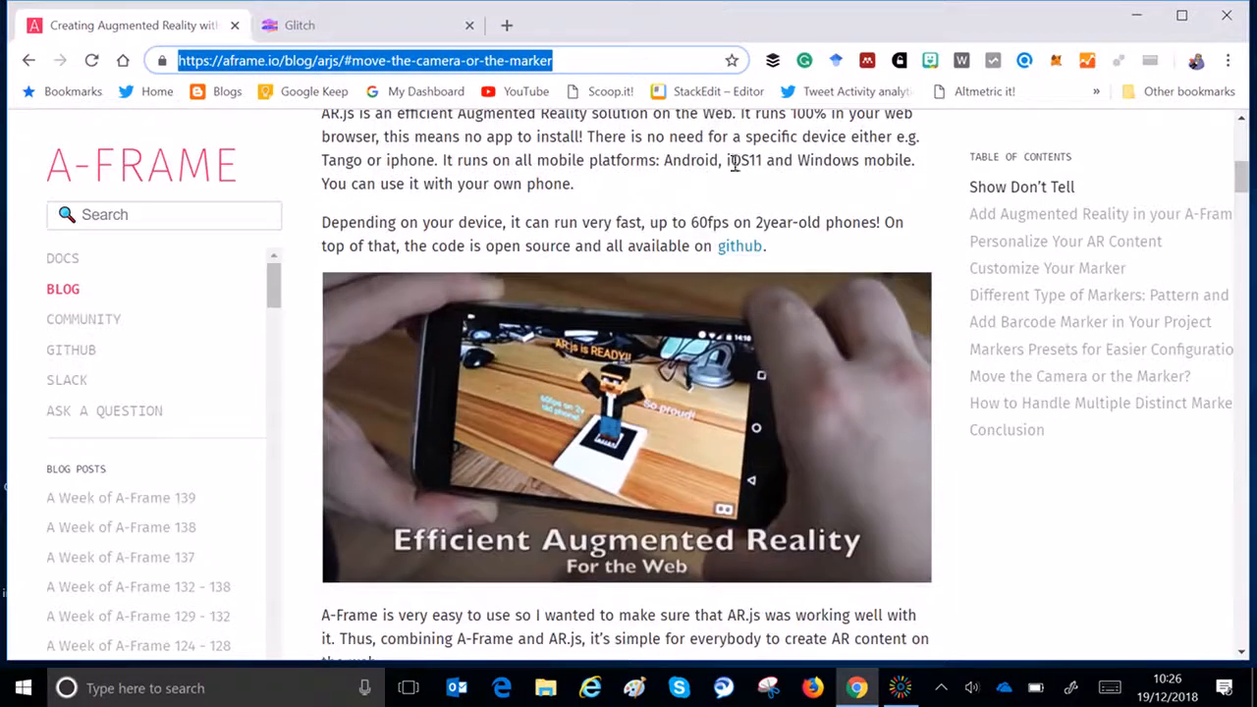
scroll(down, 3)
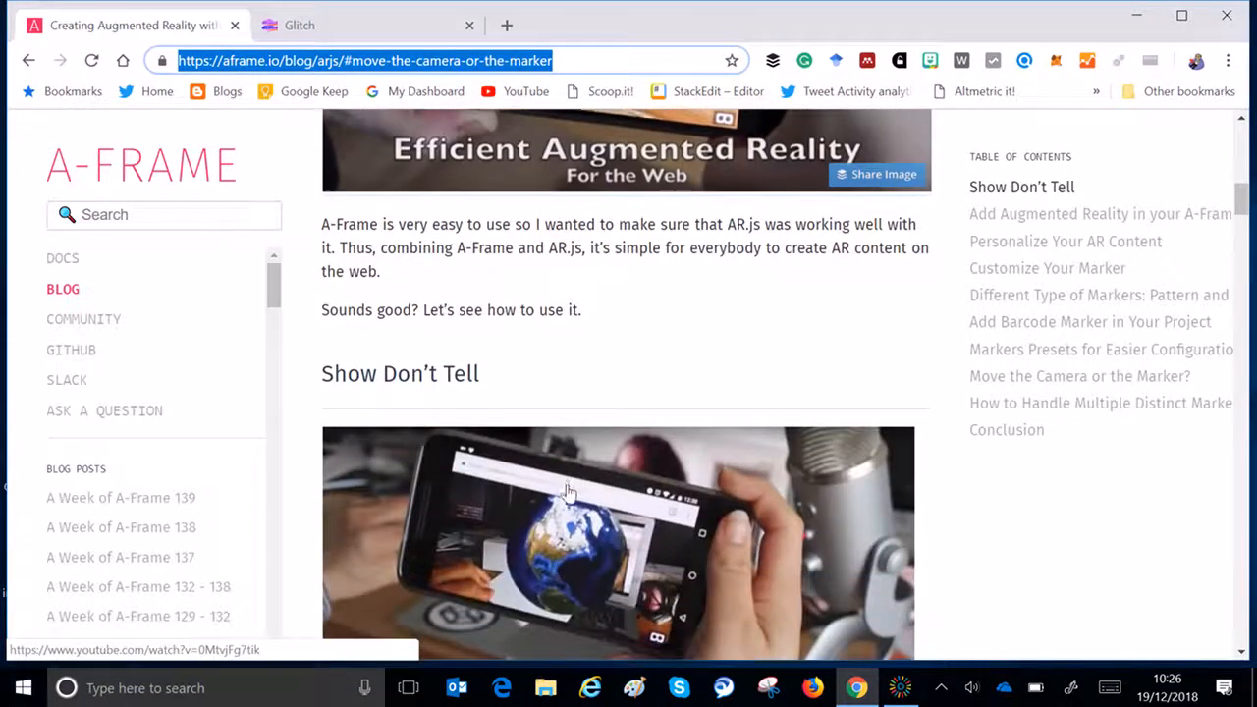
scroll(down, 3)
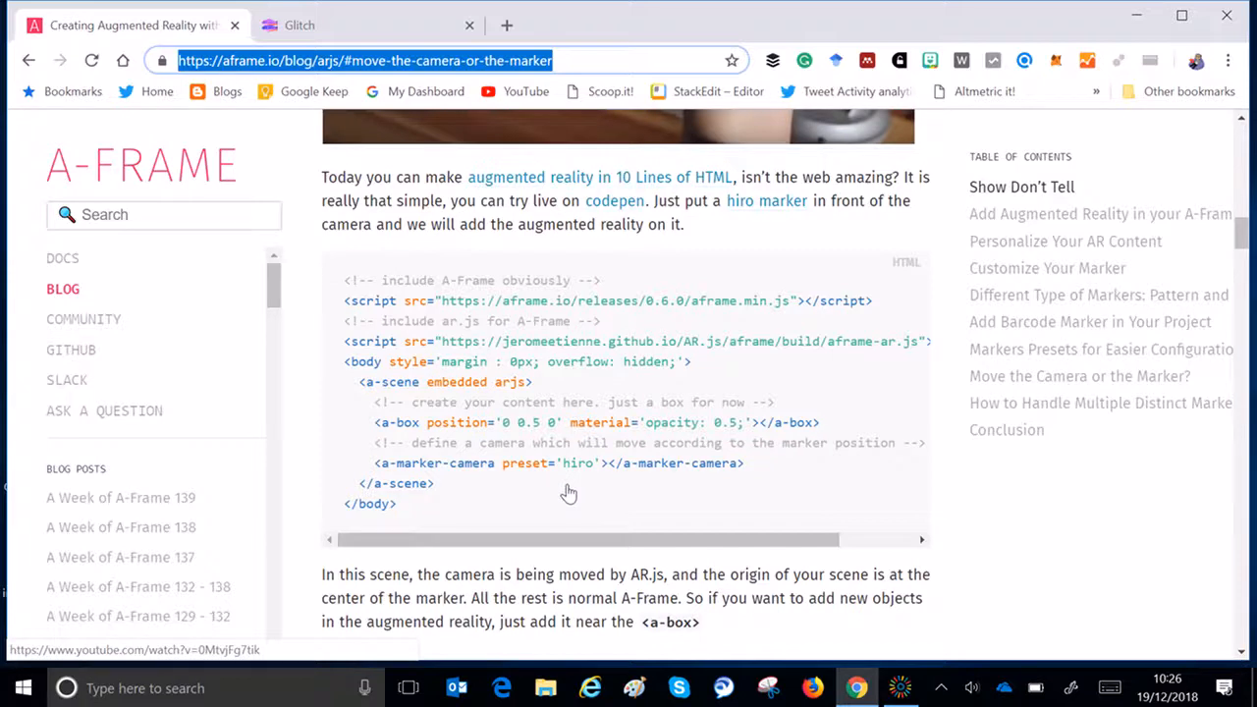
mouse_move(440, 503)
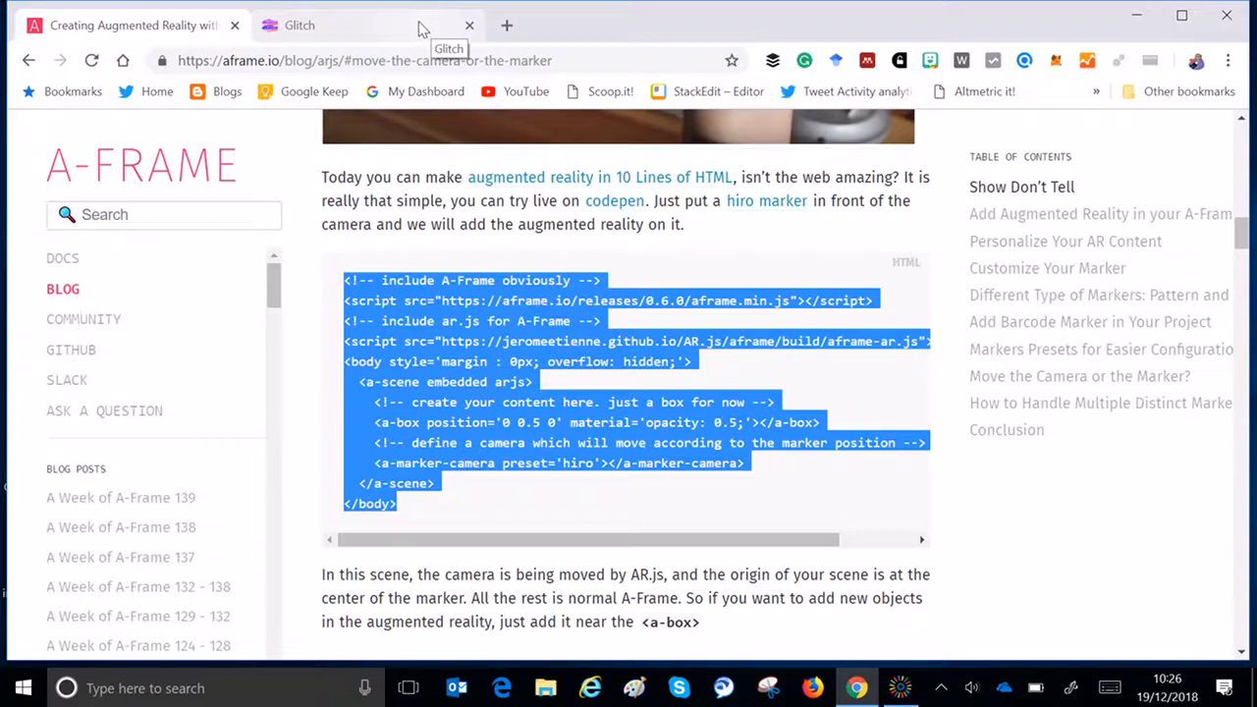
Step: Switch to the Glitch dashboard listing existing projects
click(299, 23)
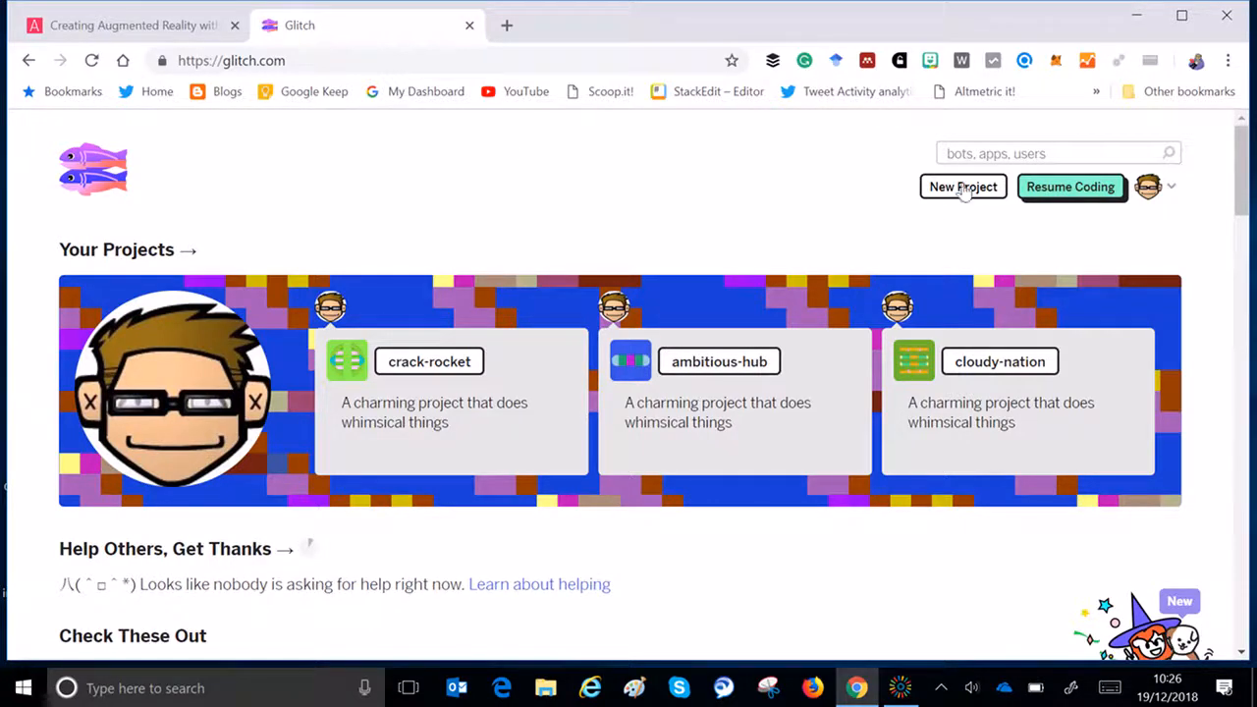
Step: Create a new Glitch project, gregarious-fibre, from the hello-webpage starter
click(962, 186)
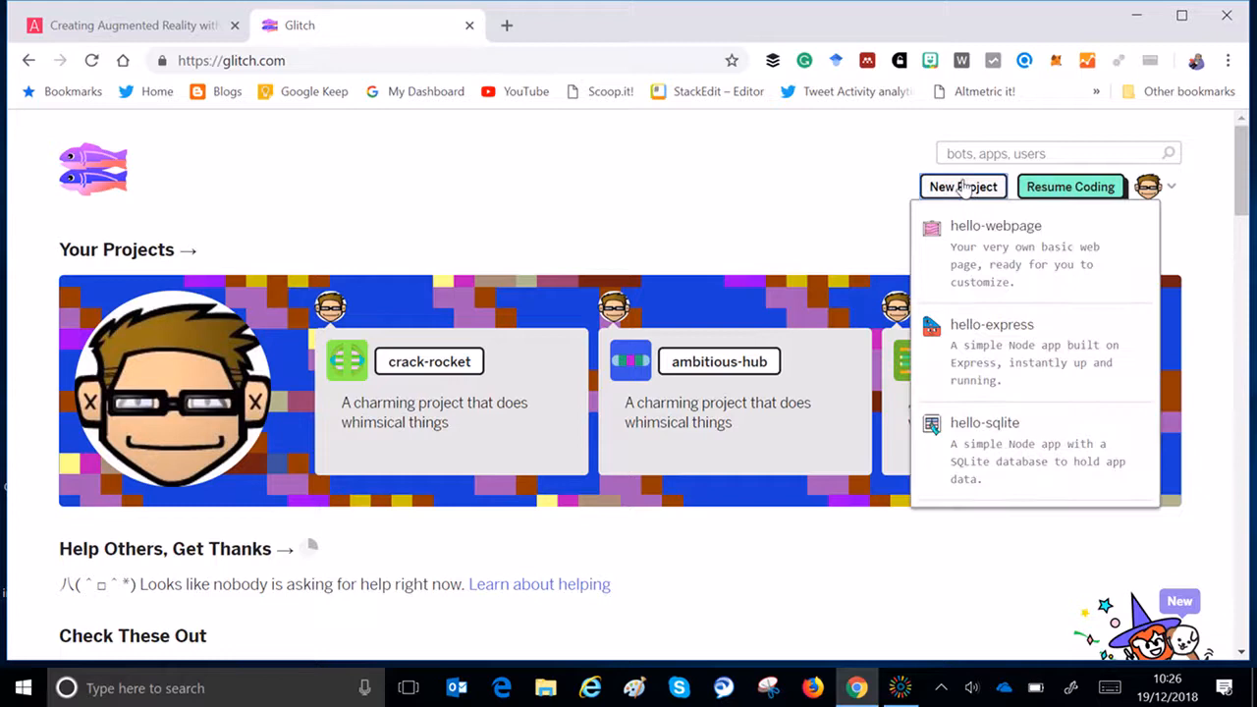
mouse_move(1005, 257)
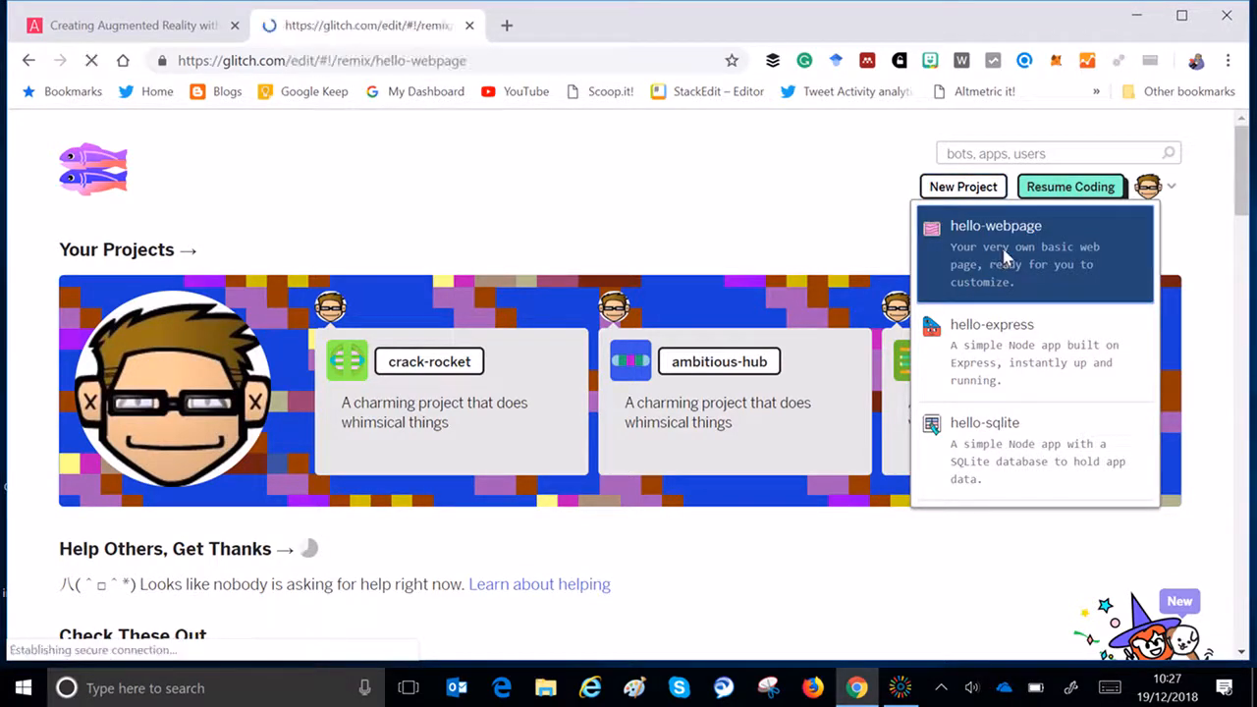
click(995, 226)
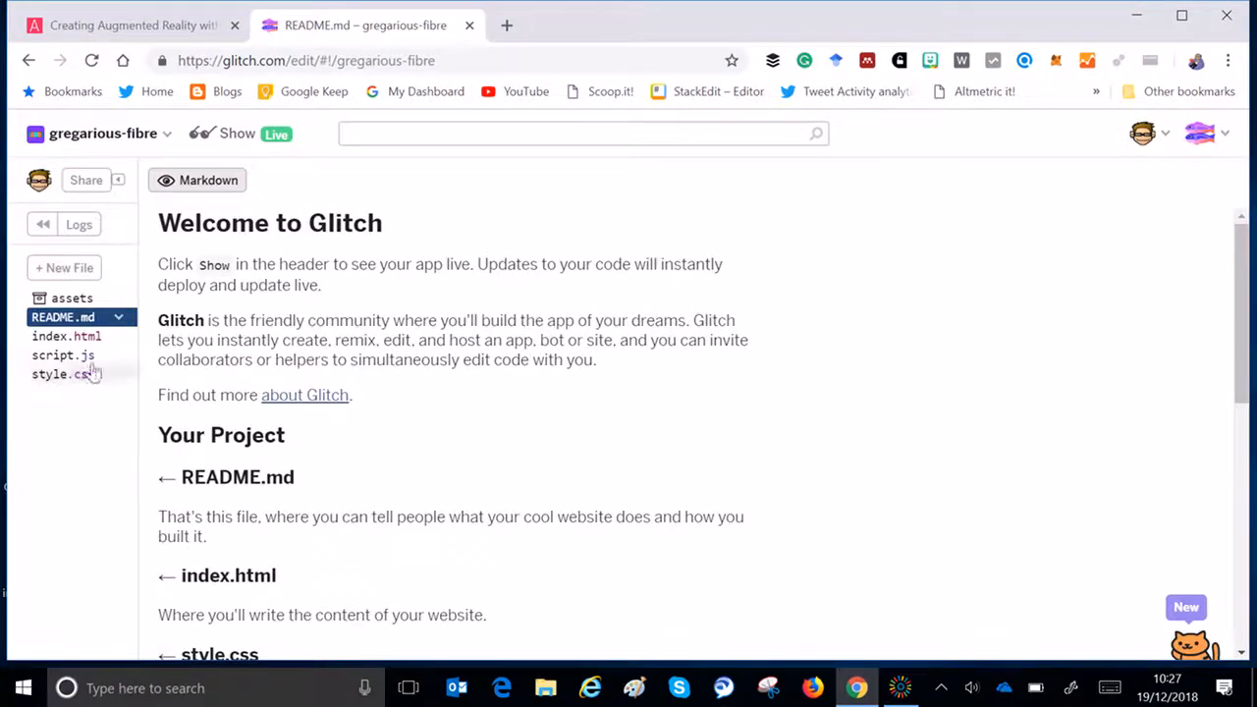
mouse_move(102, 341)
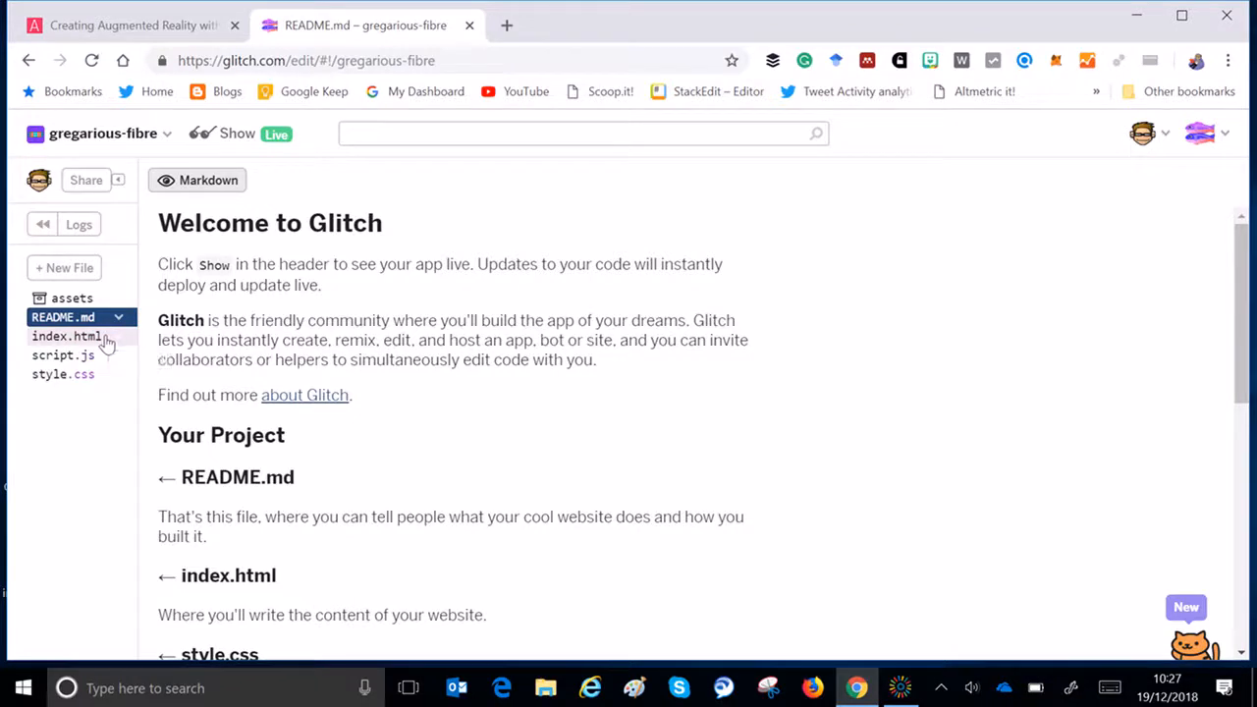
Step: Replace index.html's starter markup with the pasted AR.js Hiro marker example
click(63, 335)
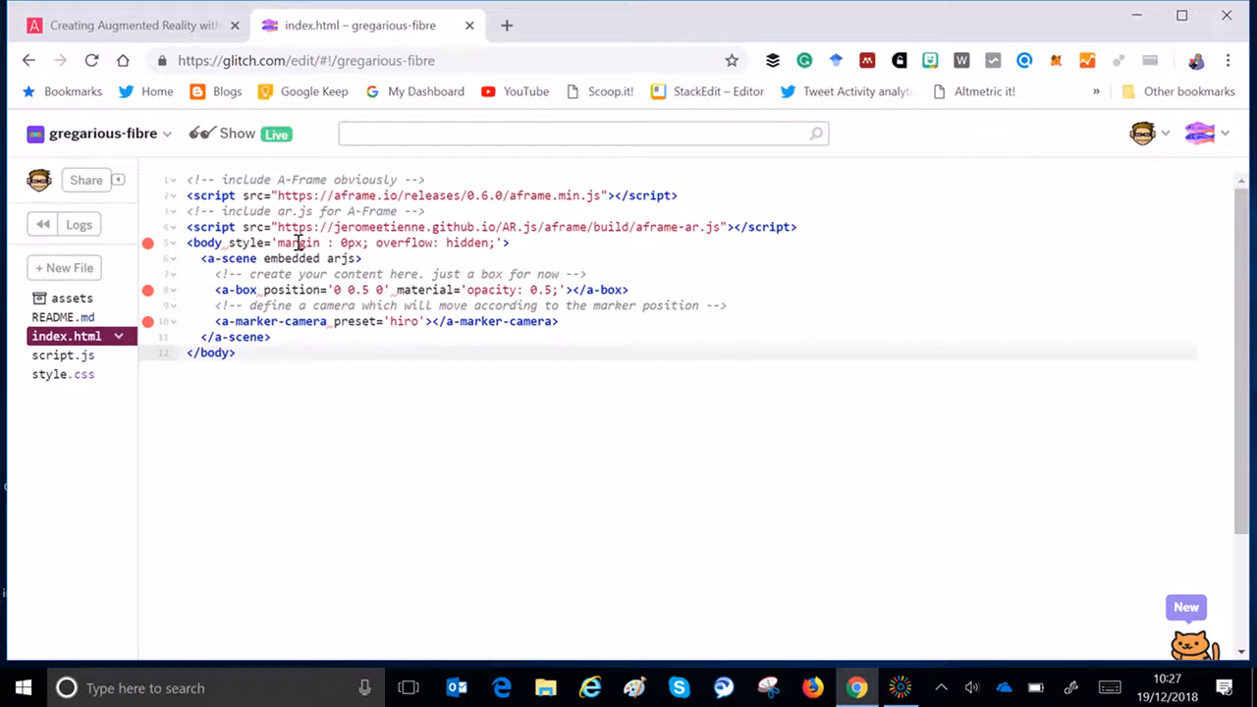
mouse_move(691, 226)
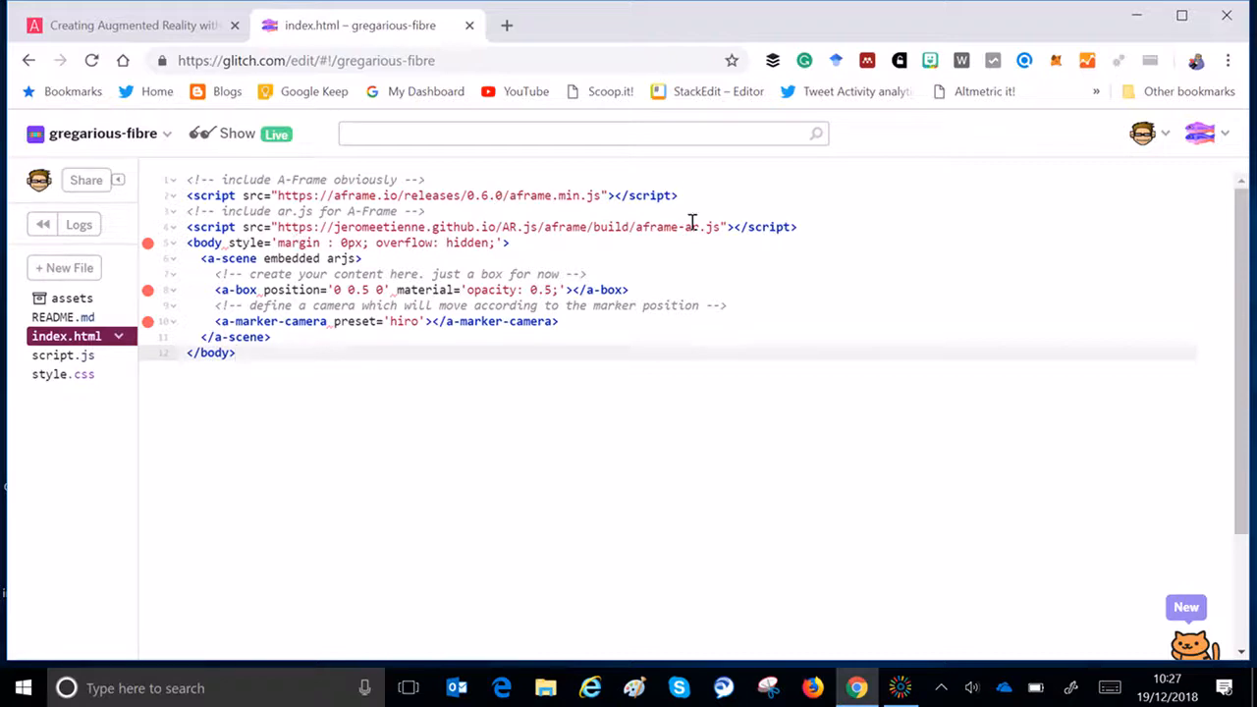
mouse_move(837, 228)
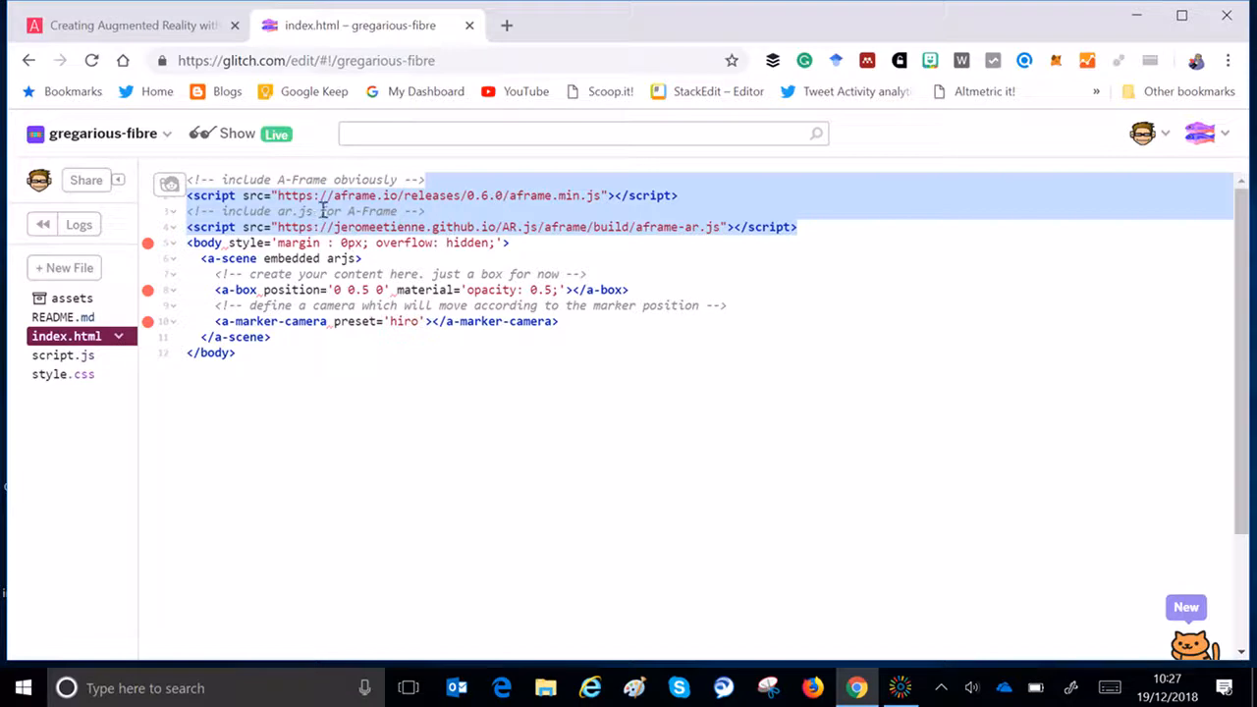
mouse_move(664, 187)
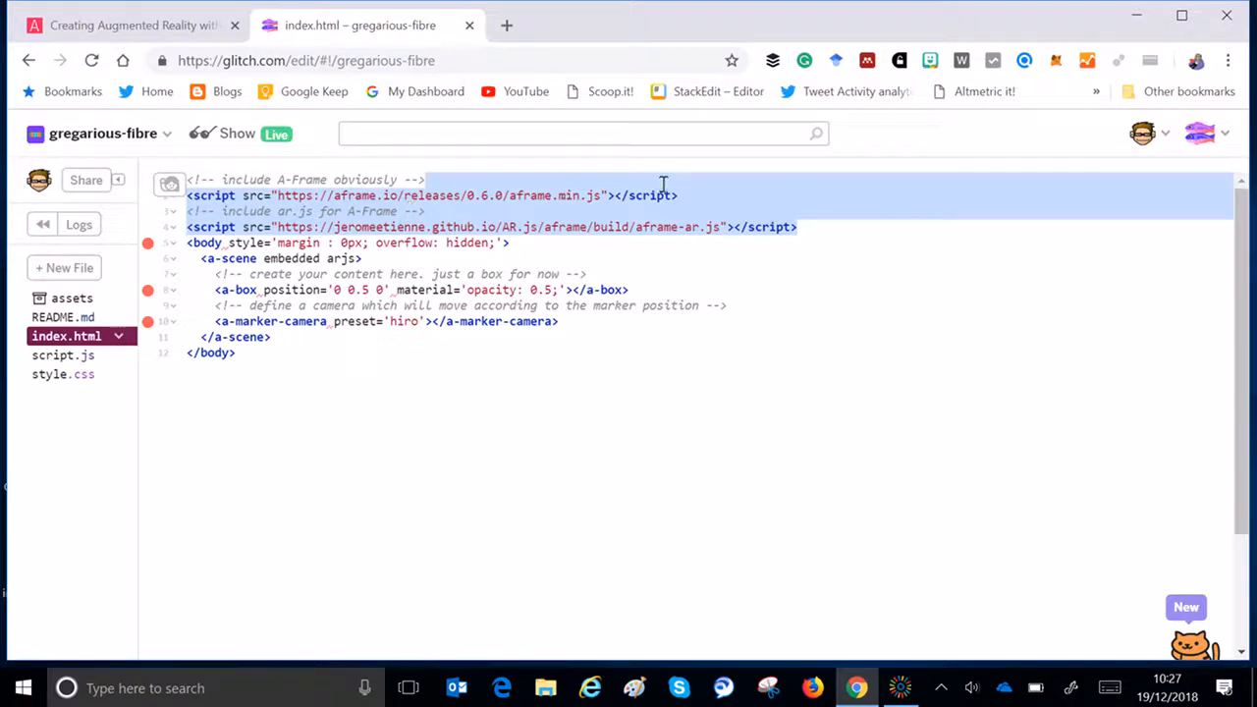
click(503, 358)
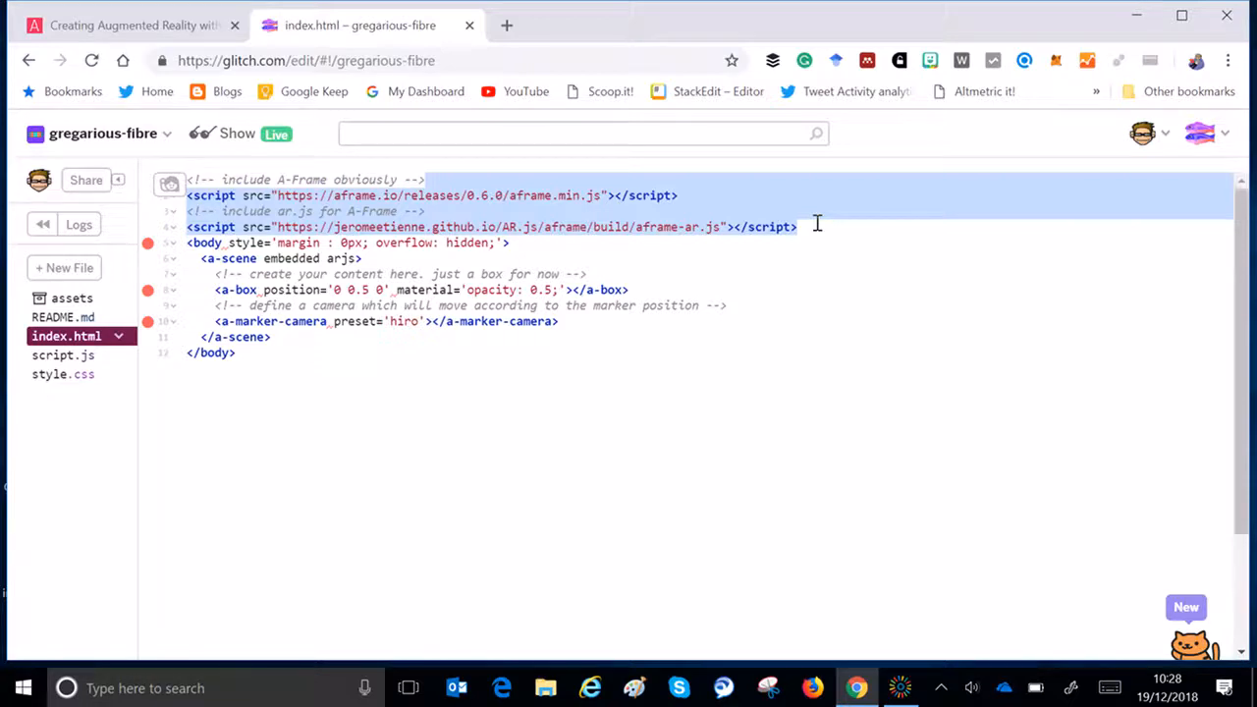
mouse_move(813, 230)
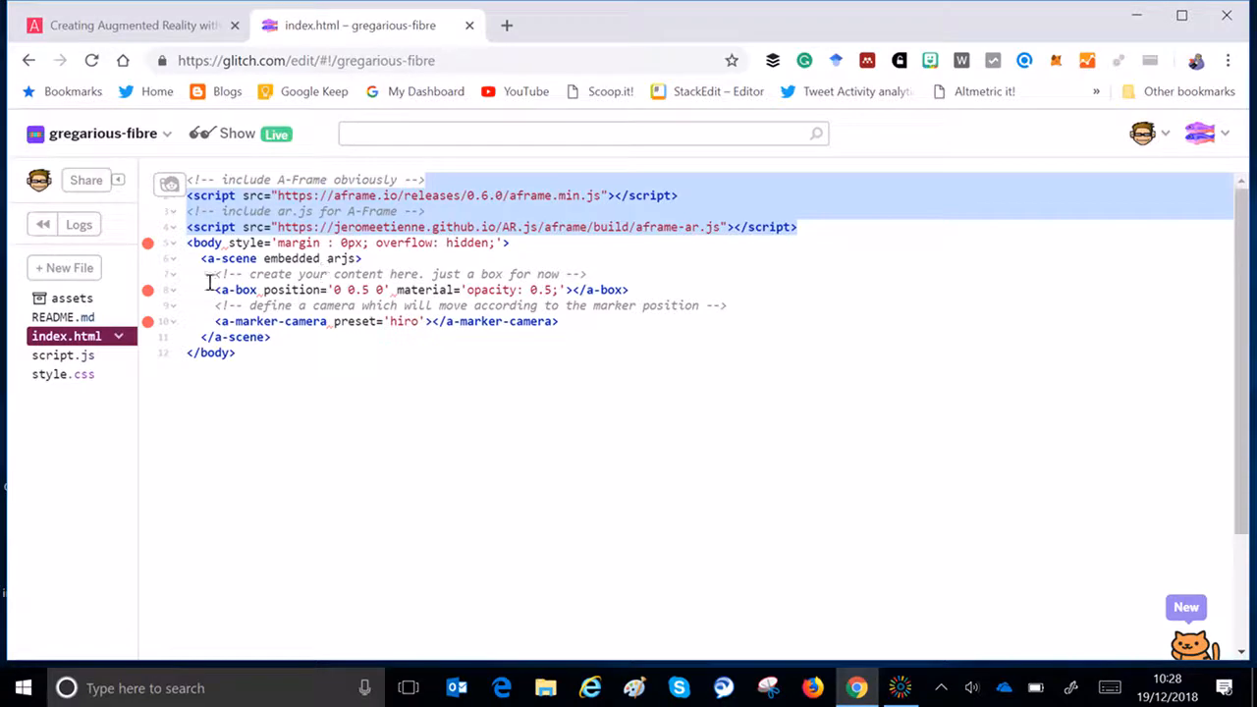
click(408, 349)
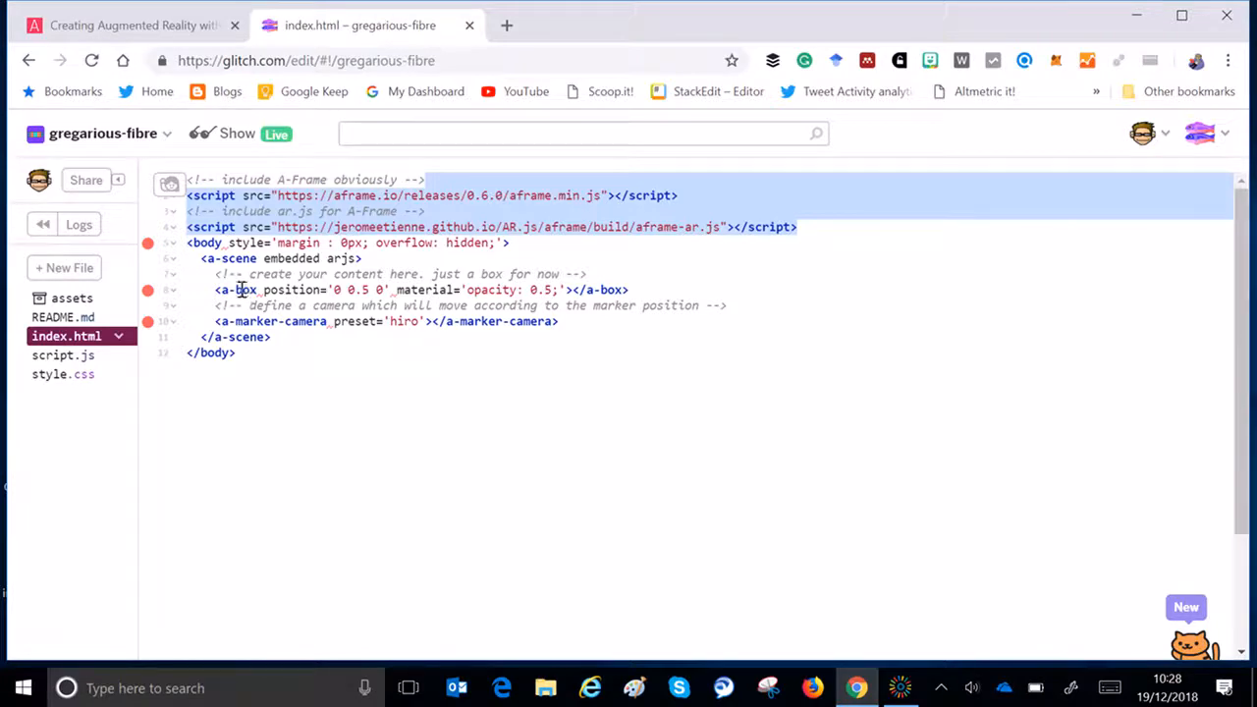
mouse_move(601, 305)
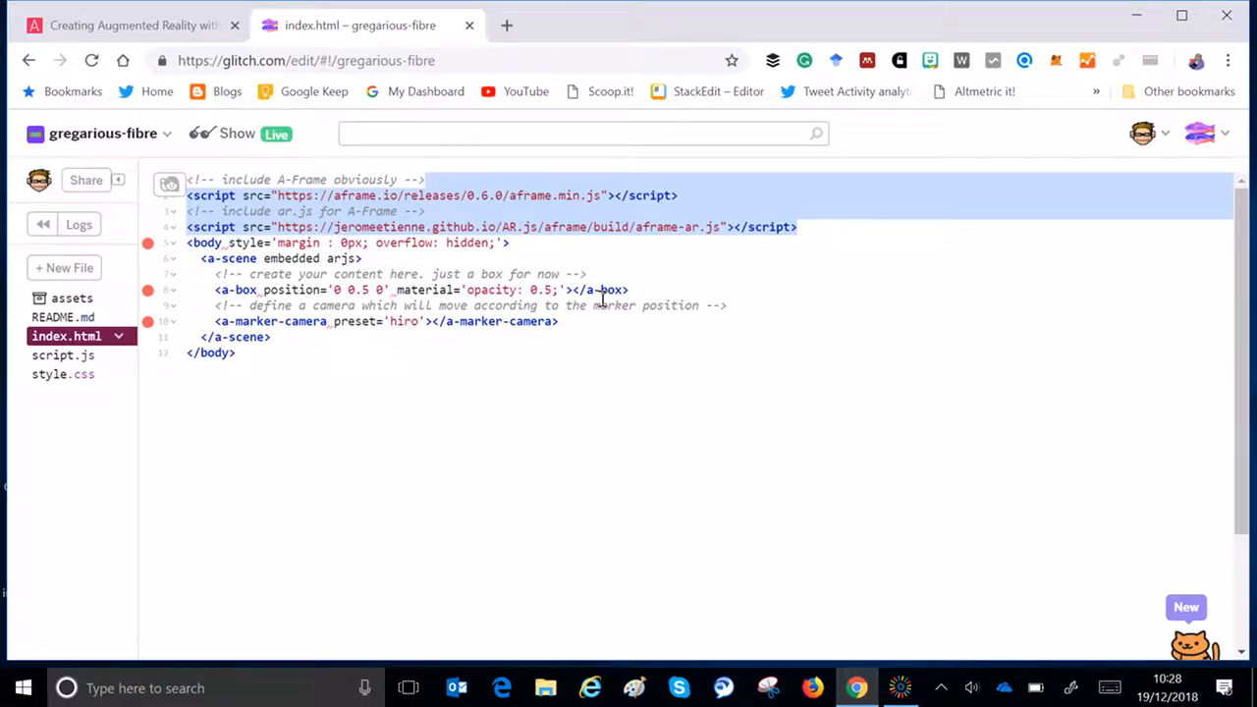
mouse_move(510, 322)
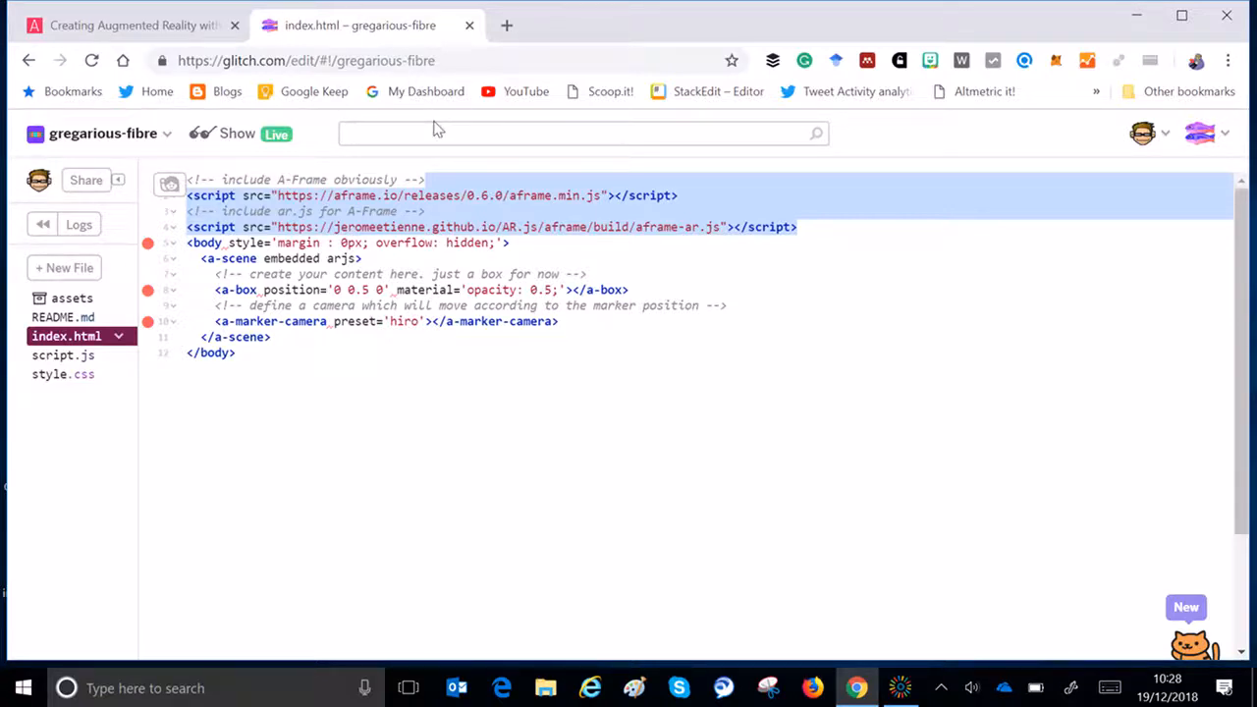
mouse_move(275, 133)
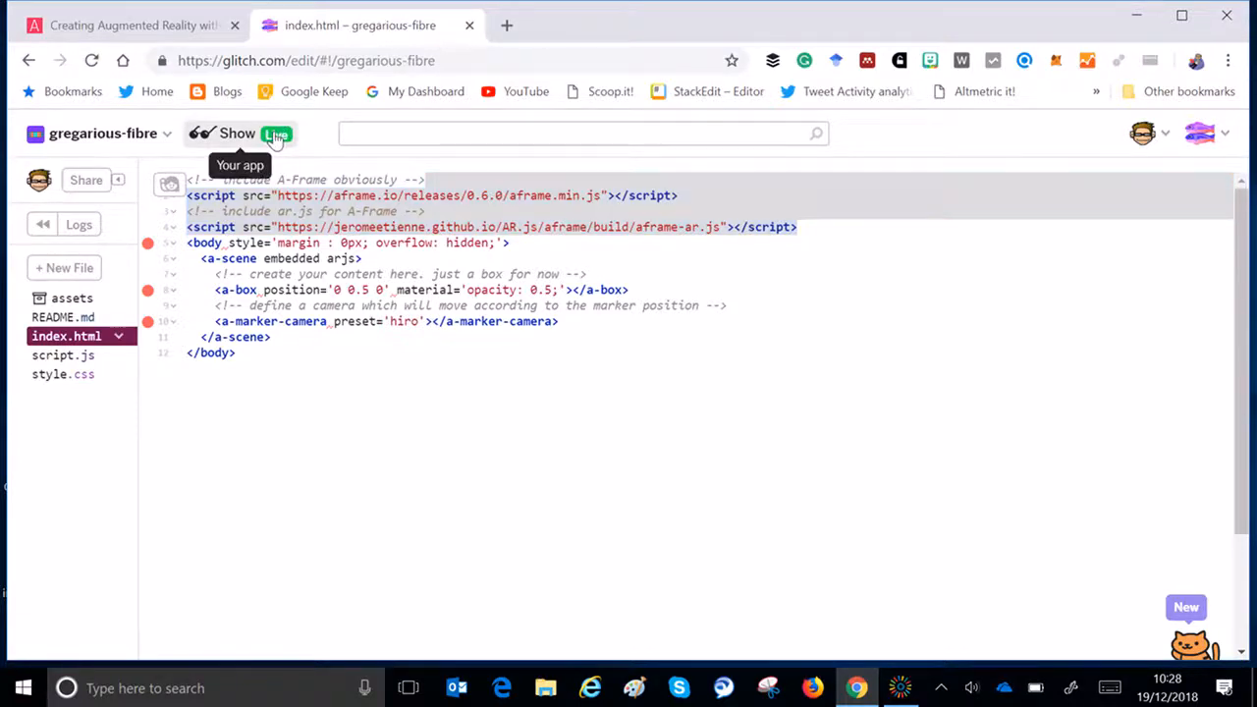
Step: Run gregarious-fibre live with camera access, showing a Hiro marker in the feed
click(277, 133)
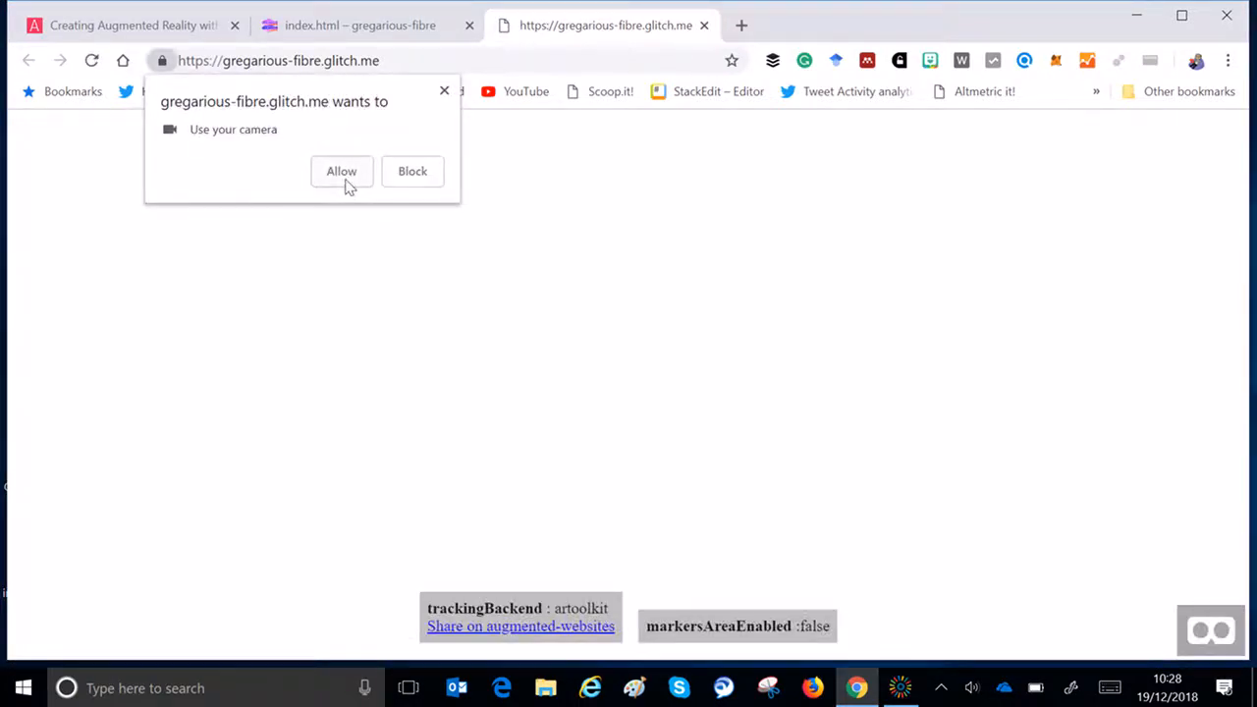
click(342, 171)
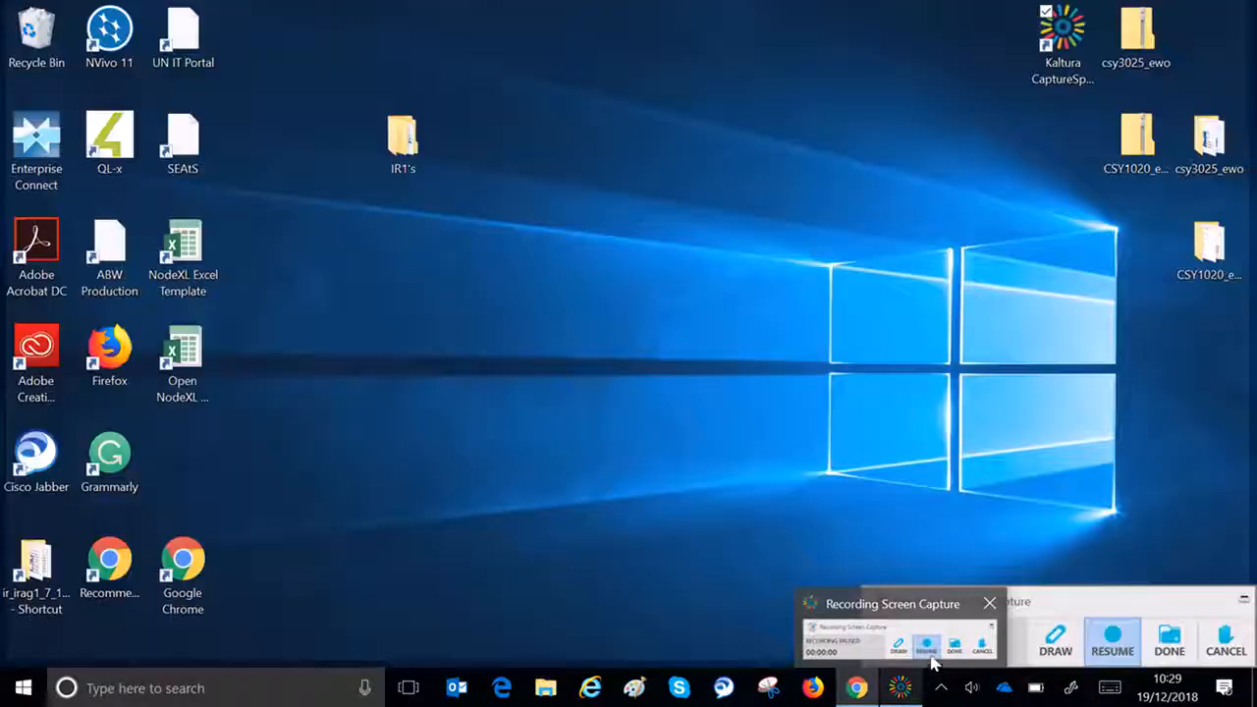
click(852, 687)
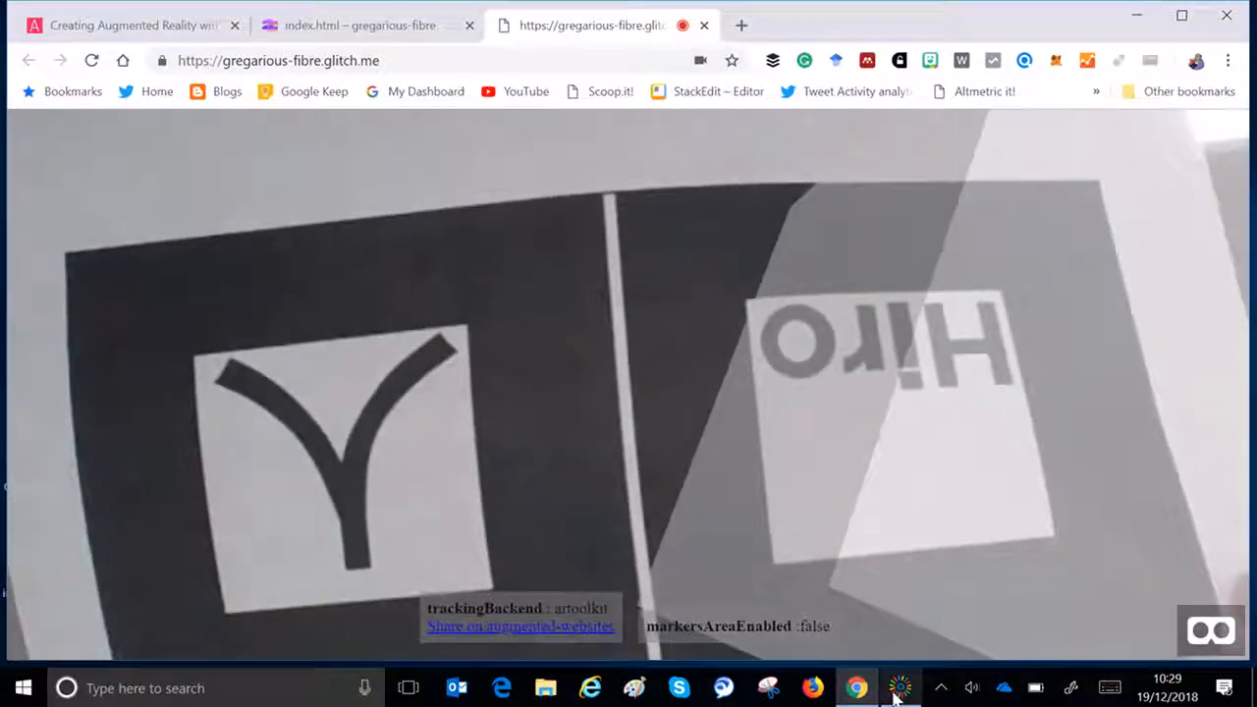